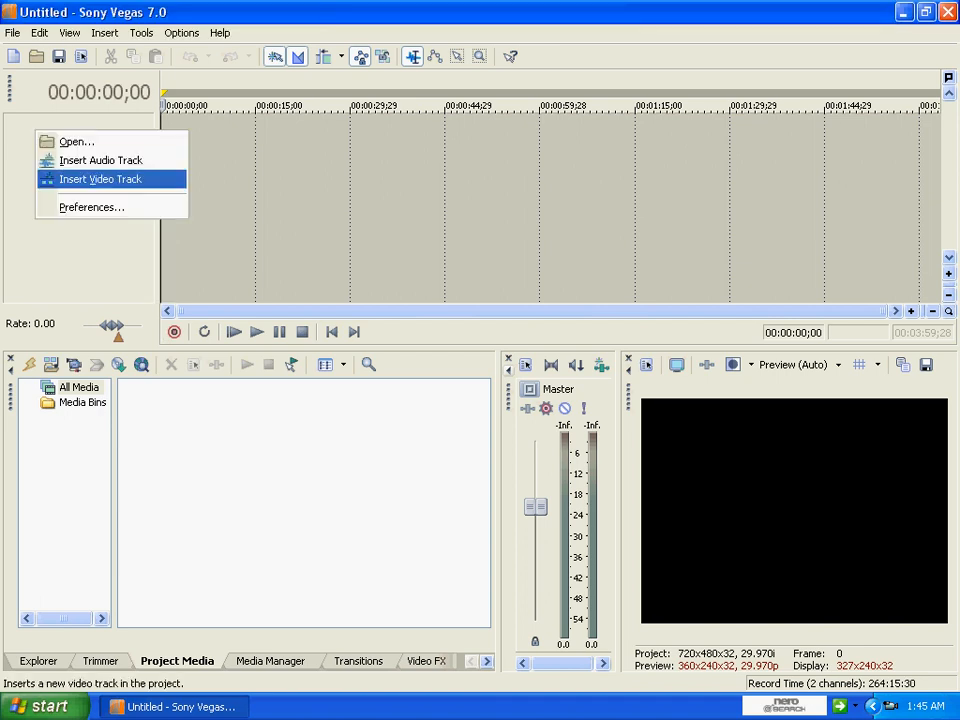
# Add a new video track holding a Sony Text event with the default Sample Text.
pyautogui.click(100, 178)
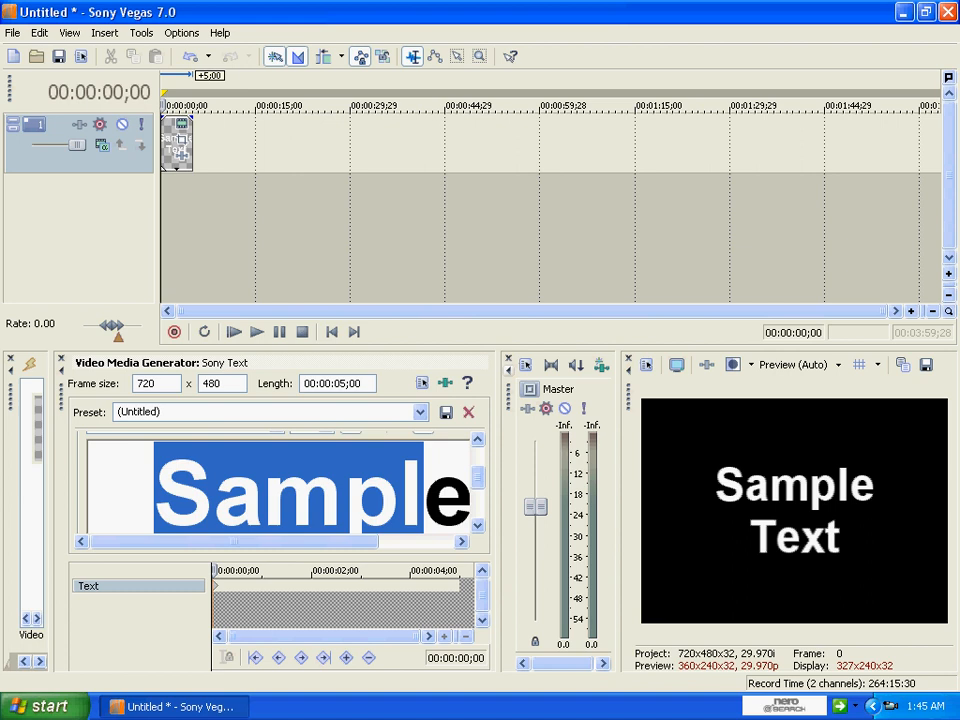
# Replace the sample text with 'Waddup' and return to the timeline start to preview it.
pyautogui.press('Delete')
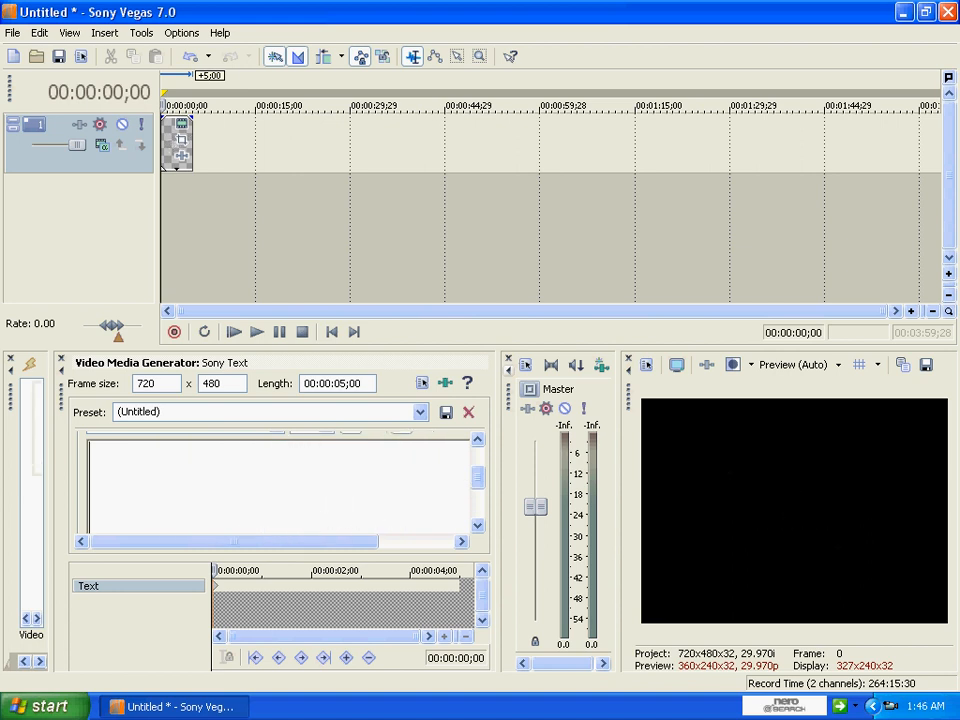
pyautogui.write('Wa')
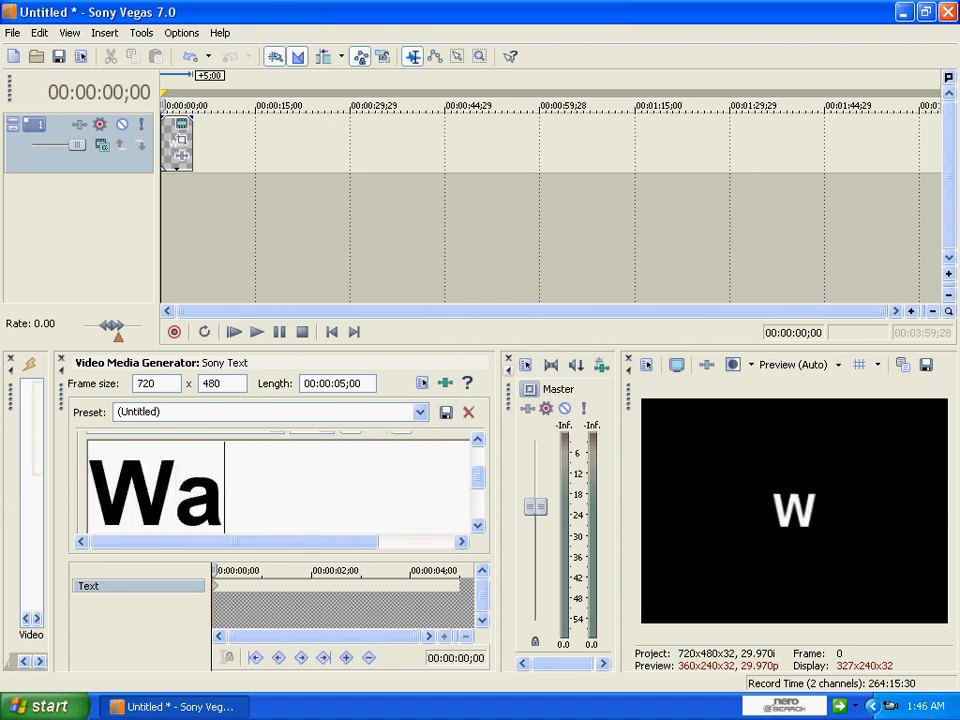
pyautogui.write('ddup')
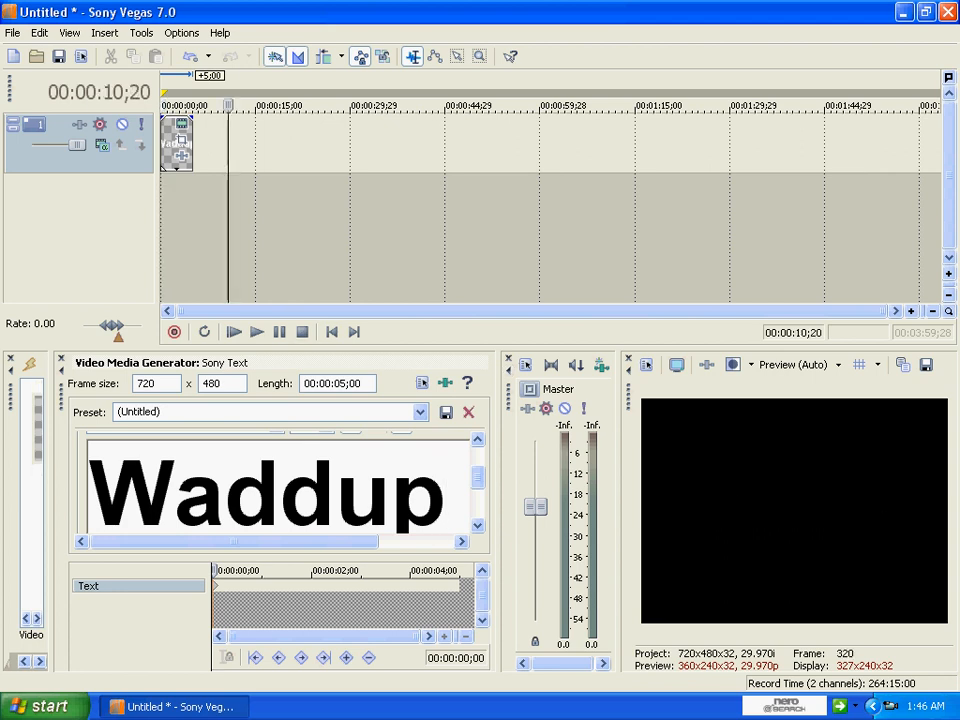
pyautogui.click(332, 332)
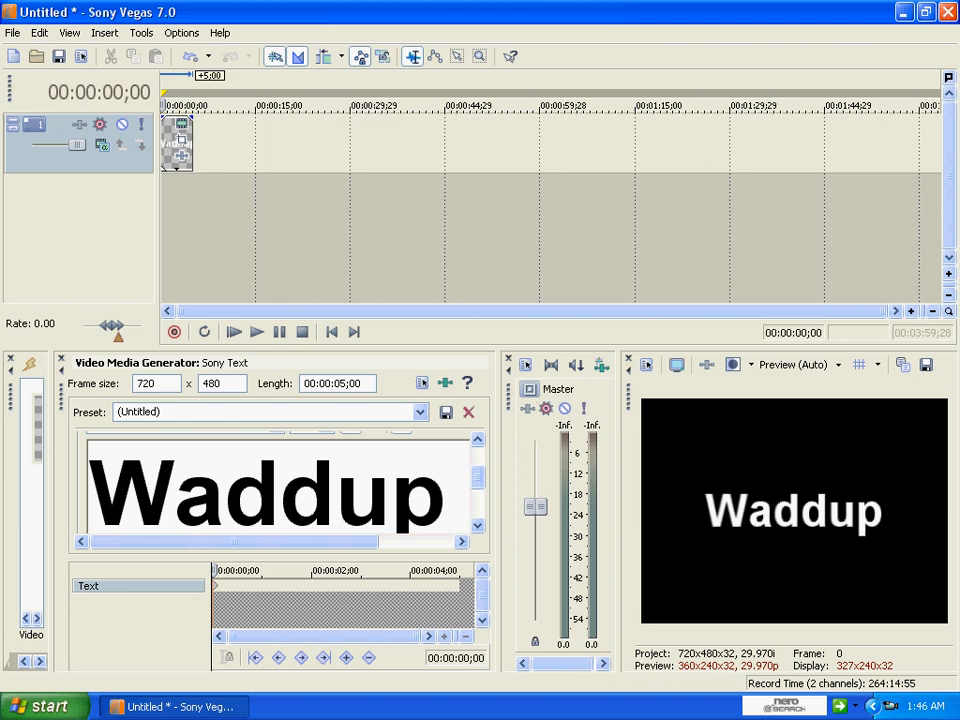
# Add the Sony Light Rays plug-in as a Video Event FX on the Waddup text event.
pyautogui.rightClick(180, 136)
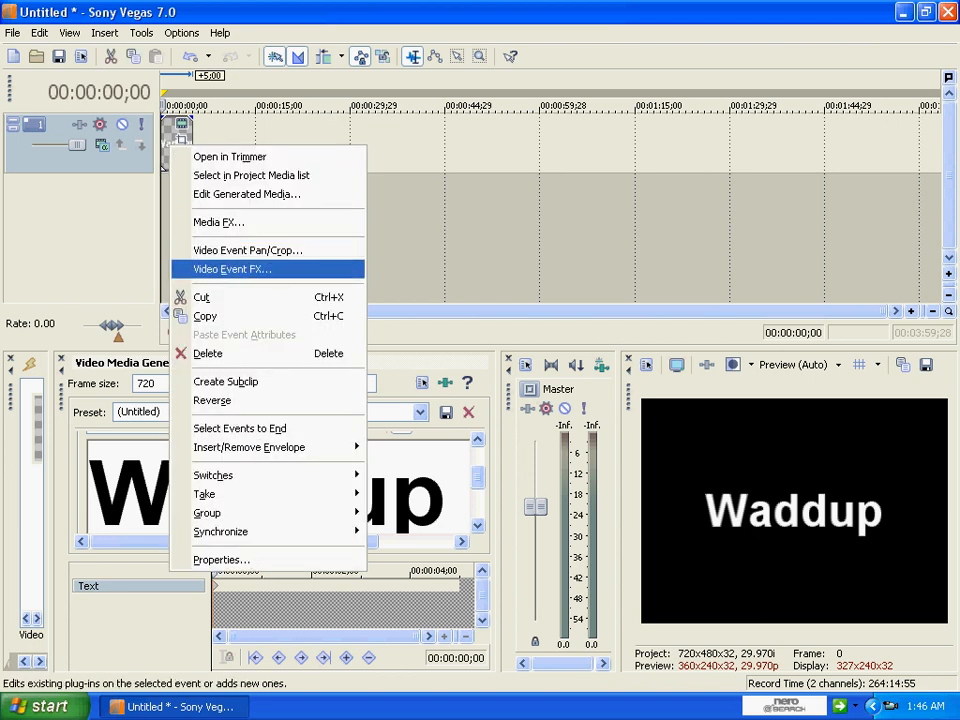
pyautogui.click(232, 268)
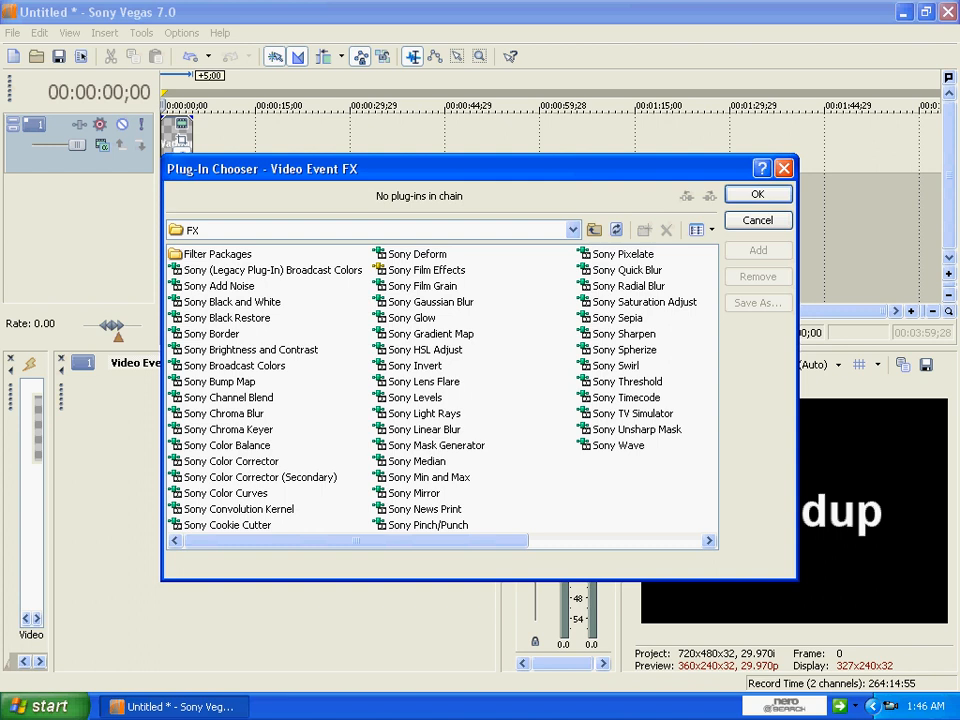
pyautogui.click(424, 380)
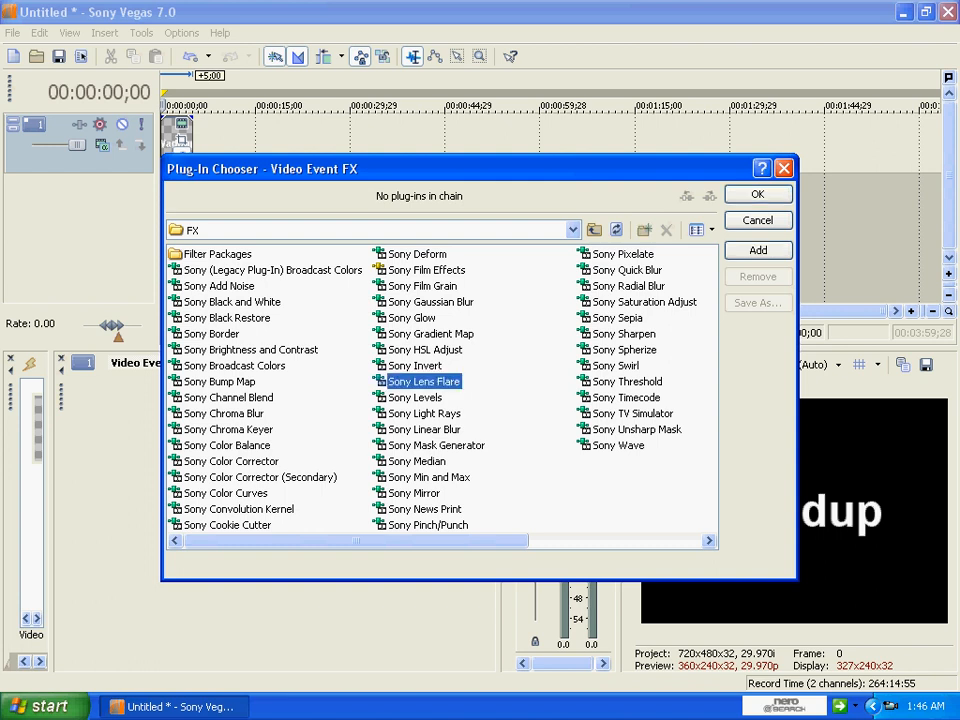
pyautogui.click(424, 412)
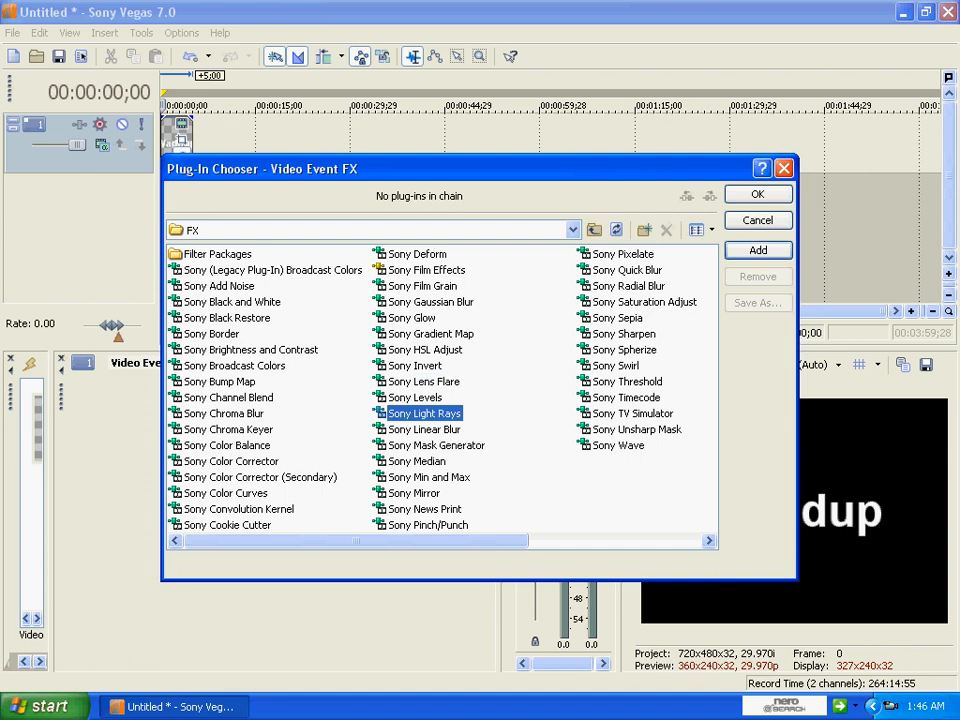
pyautogui.click(756, 194)
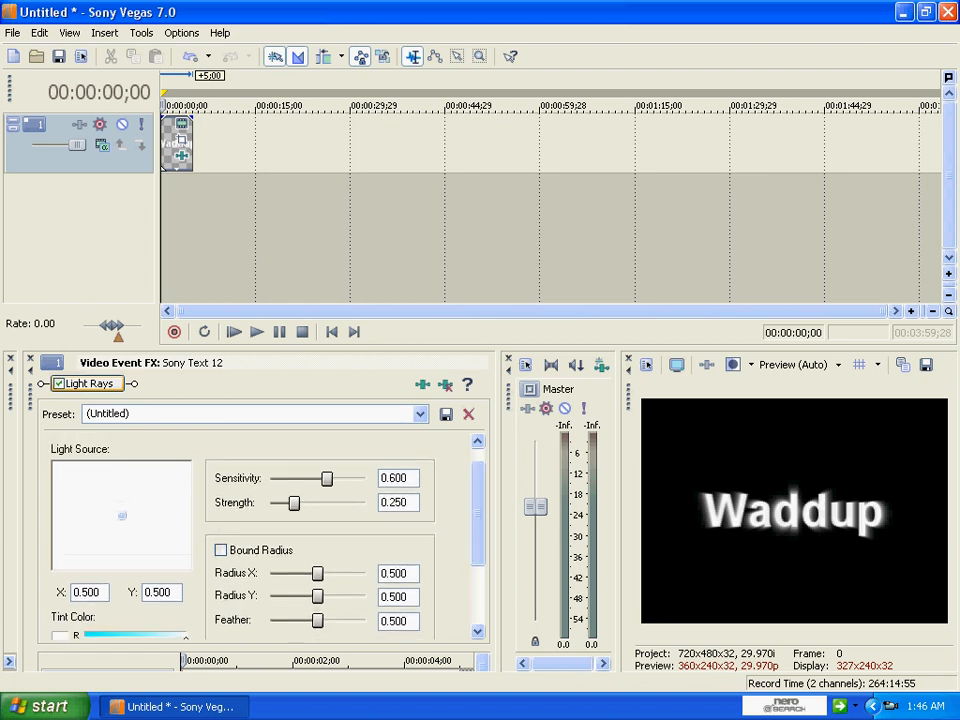
# Raise the Light Rays strength to about 0.80 and sensitivity to about 0.98.
pyautogui.moveTo(292, 504); pyautogui.dragTo(308, 504)
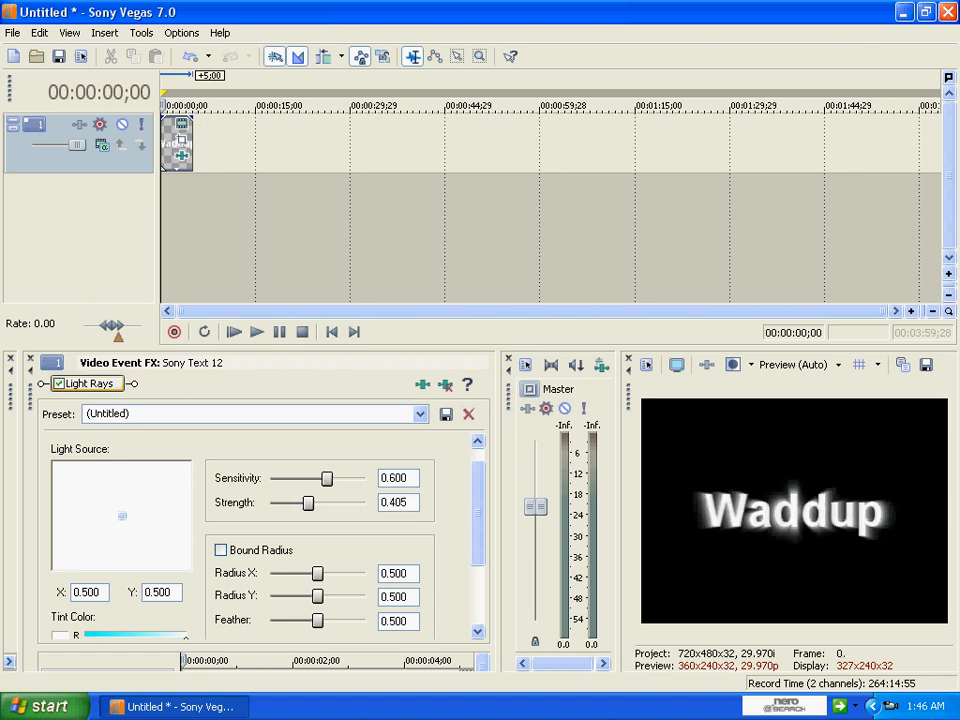
pyautogui.moveTo(308, 502); pyautogui.dragTo(344, 502)
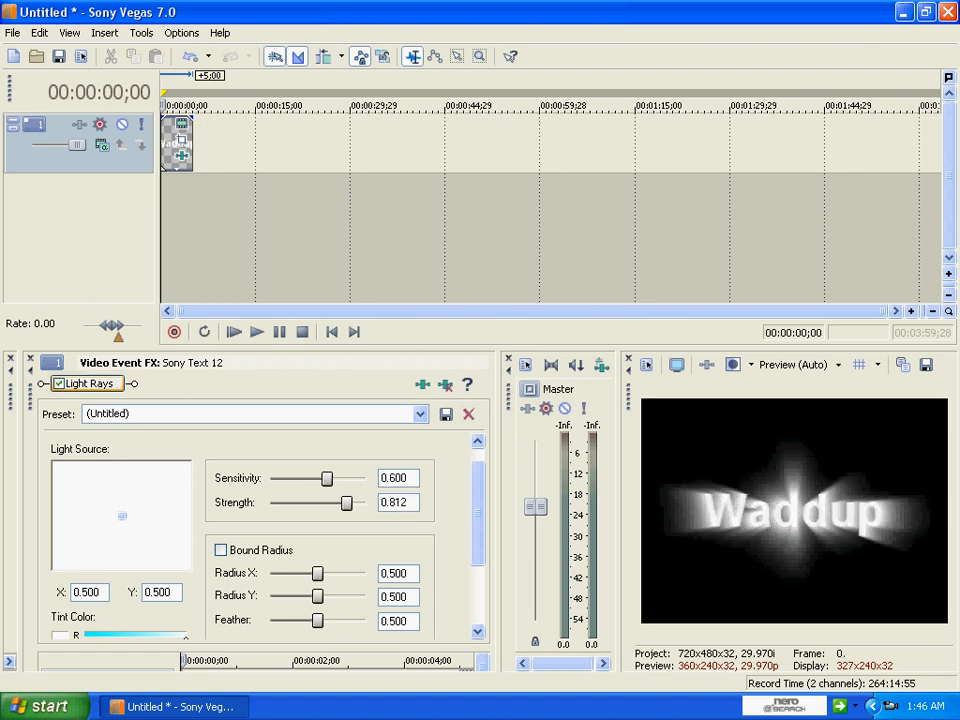
pyautogui.moveTo(326, 478); pyautogui.dragTo(362, 478)
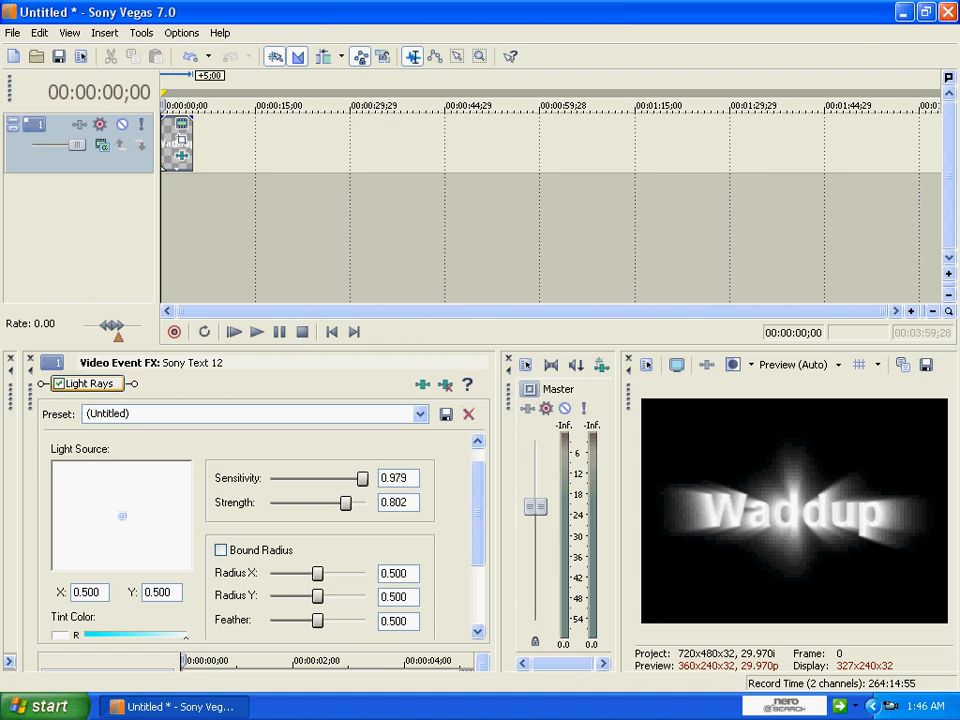
pyautogui.moveTo(350, 478); pyautogui.dragTo(364, 478)
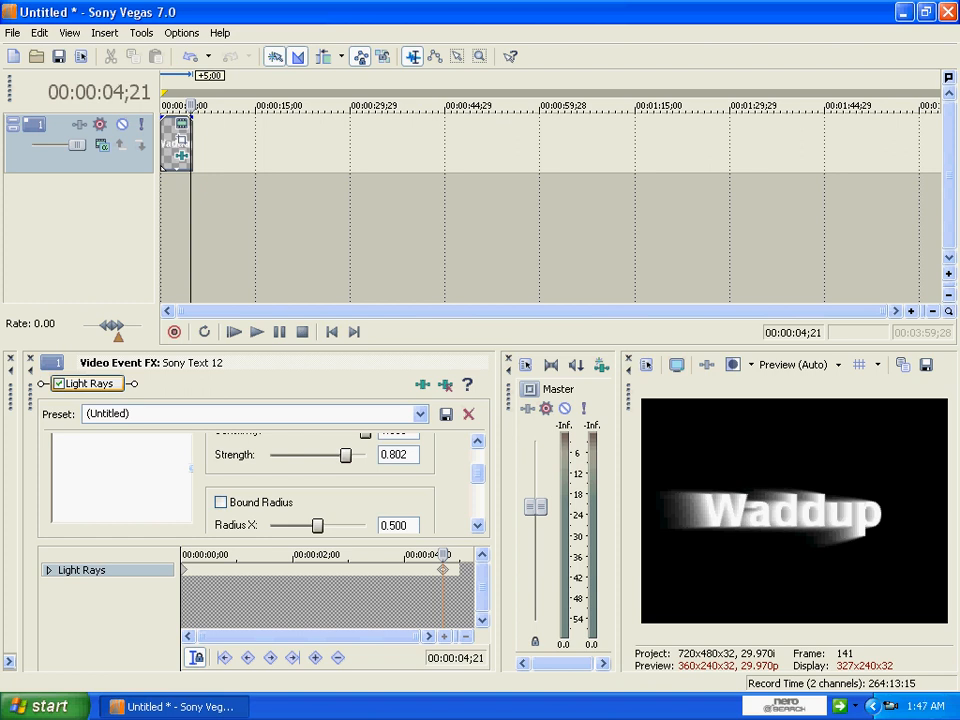
# Play the Waddup title from the beginning so its light rays animate in the preview.
pyautogui.click(232, 332)
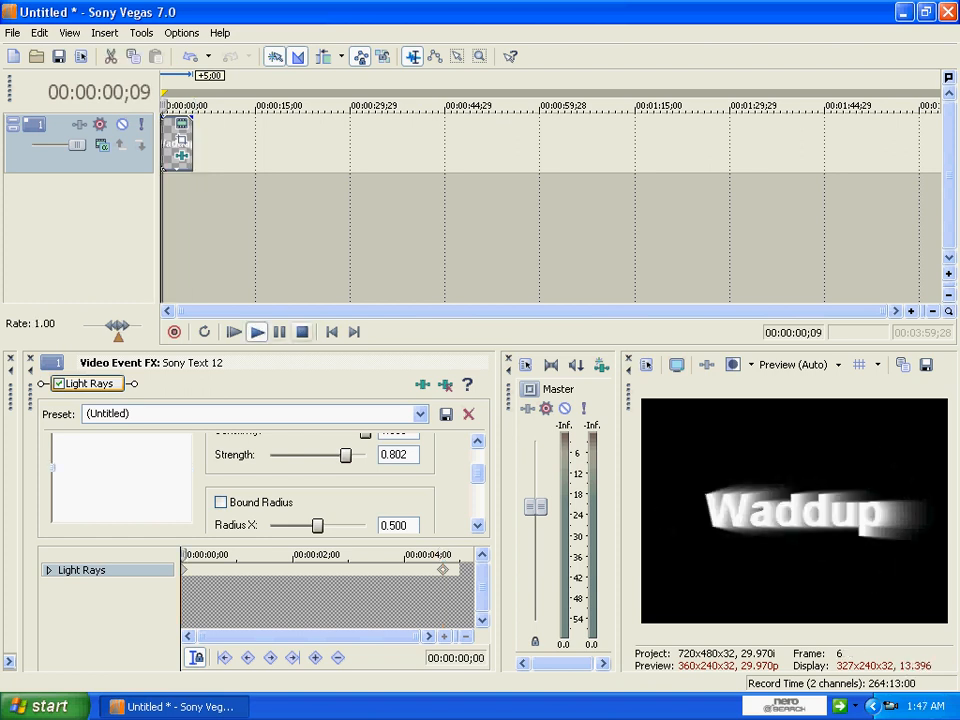
pyautogui.click(232, 332)
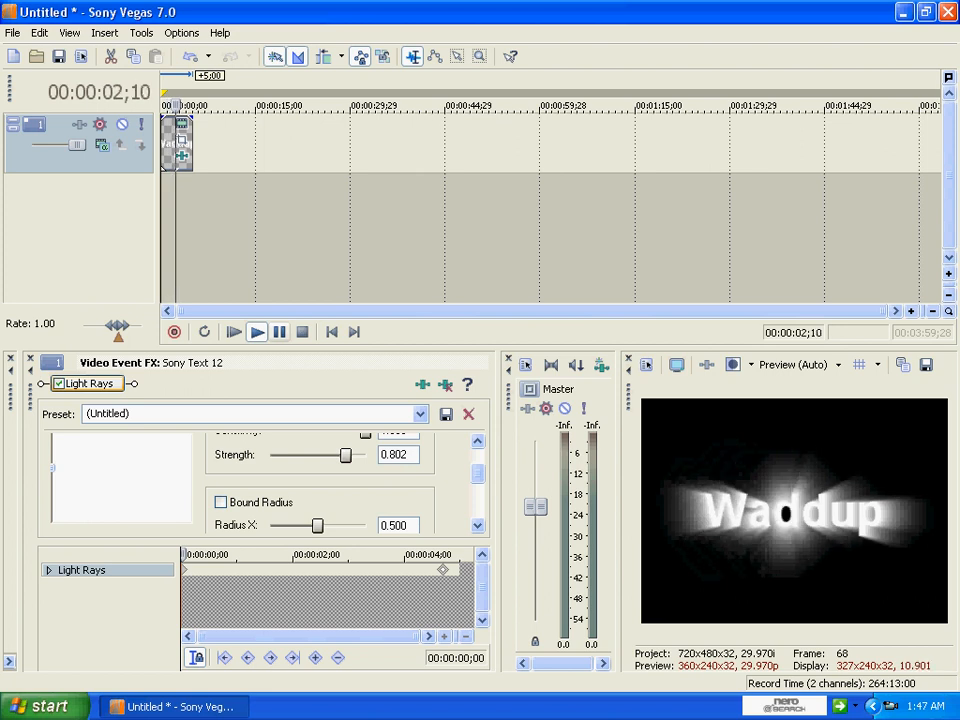